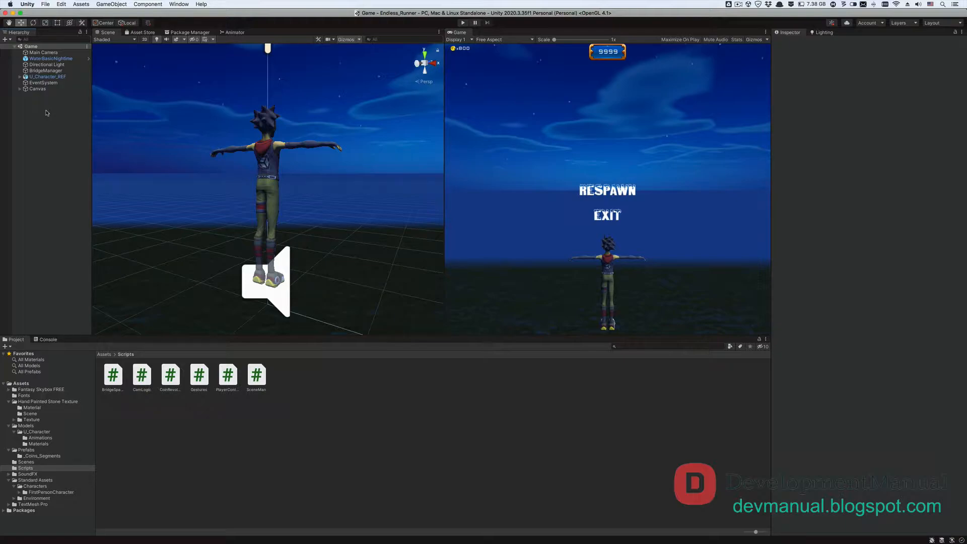
Step: Open Unity's File menu
click(45, 5)
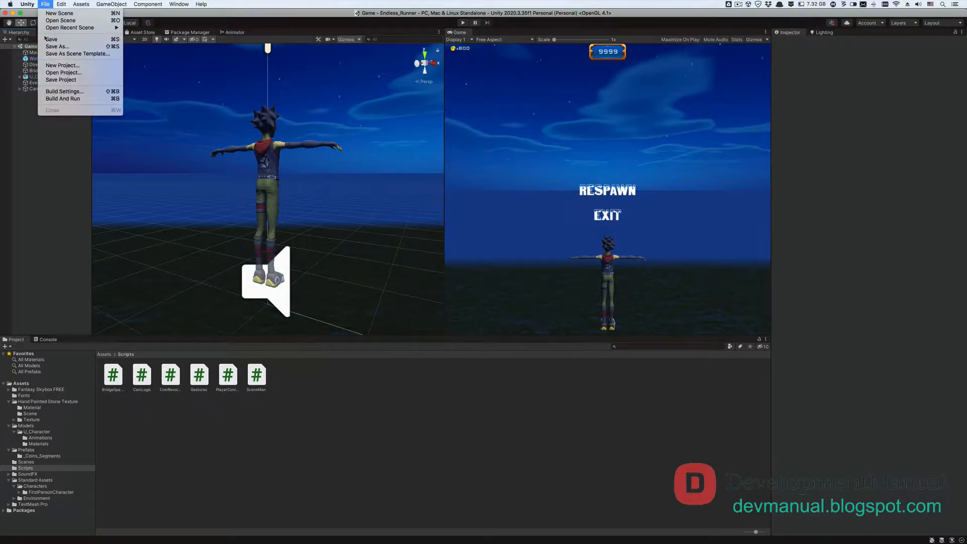
Step: Open Build Settings from the File menu
click(64, 91)
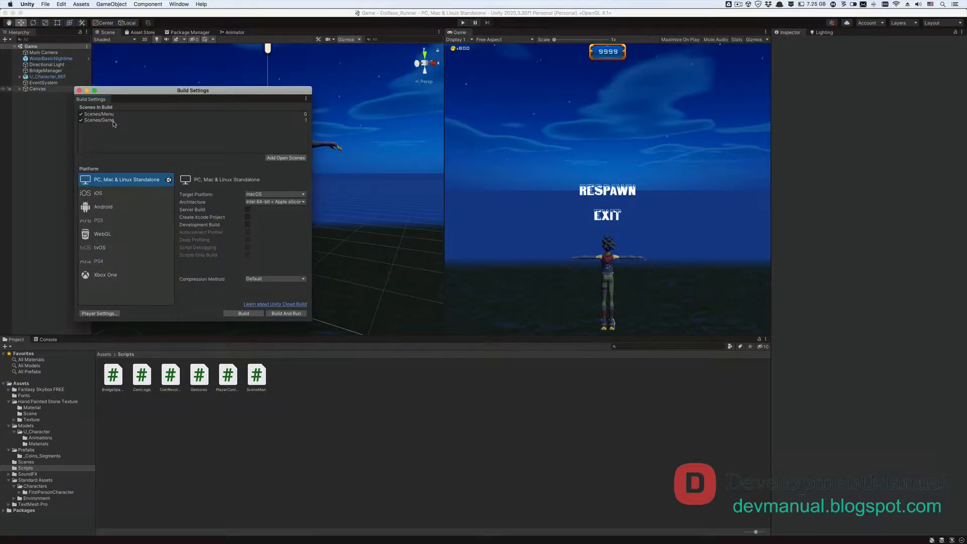
mouse_move(102, 120)
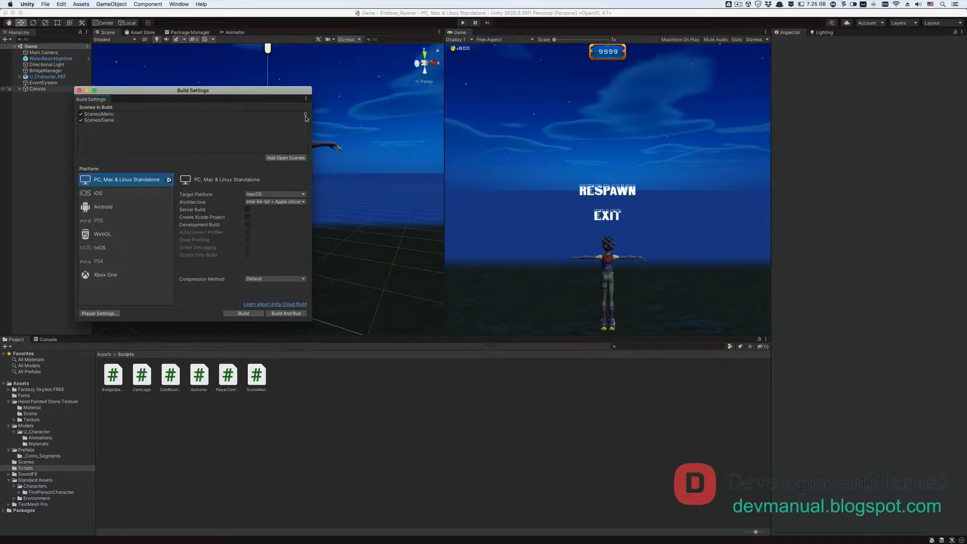
mouse_move(305, 123)
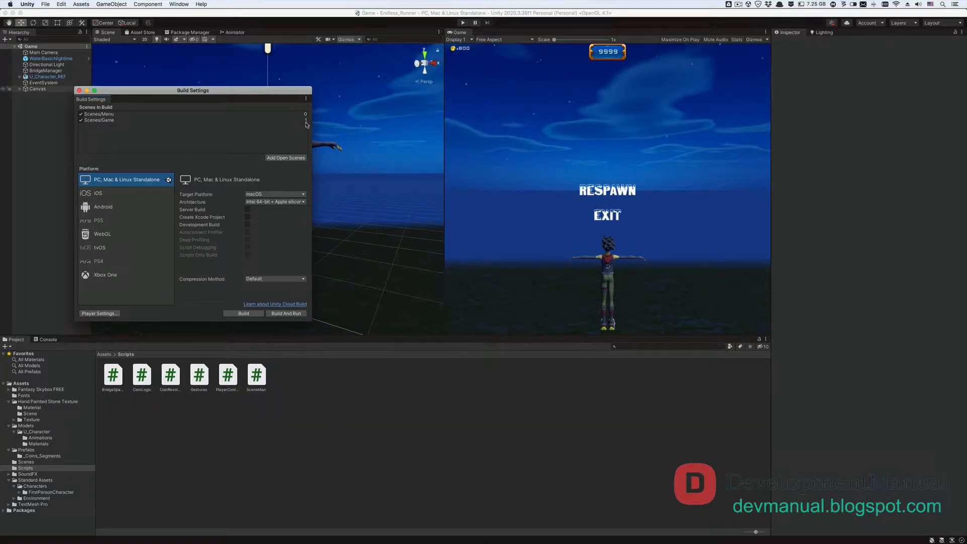
mouse_move(116, 255)
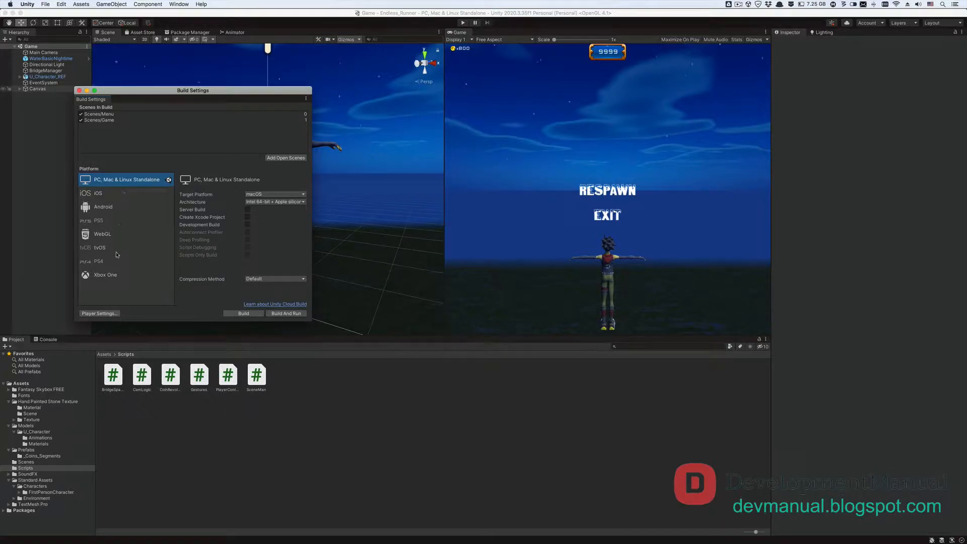
mouse_move(116, 285)
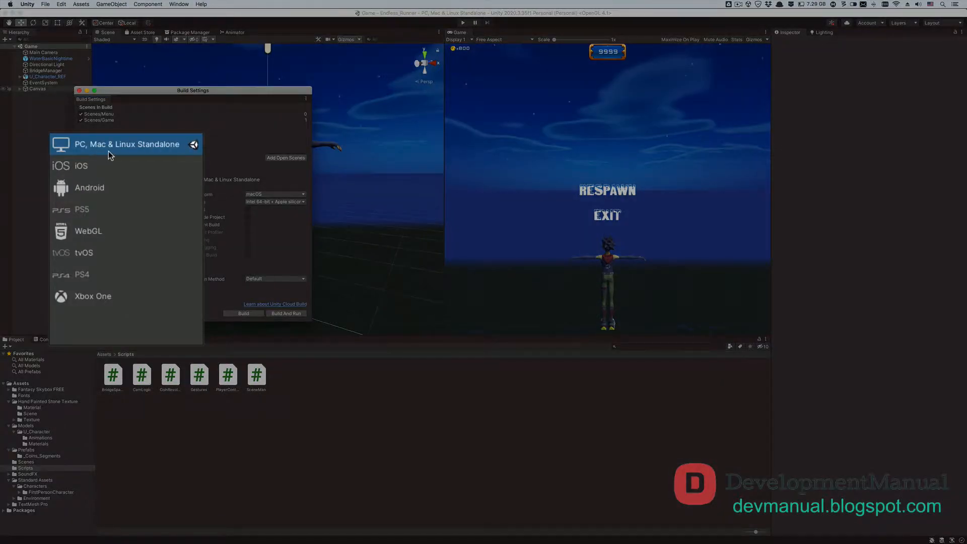
mouse_move(193, 154)
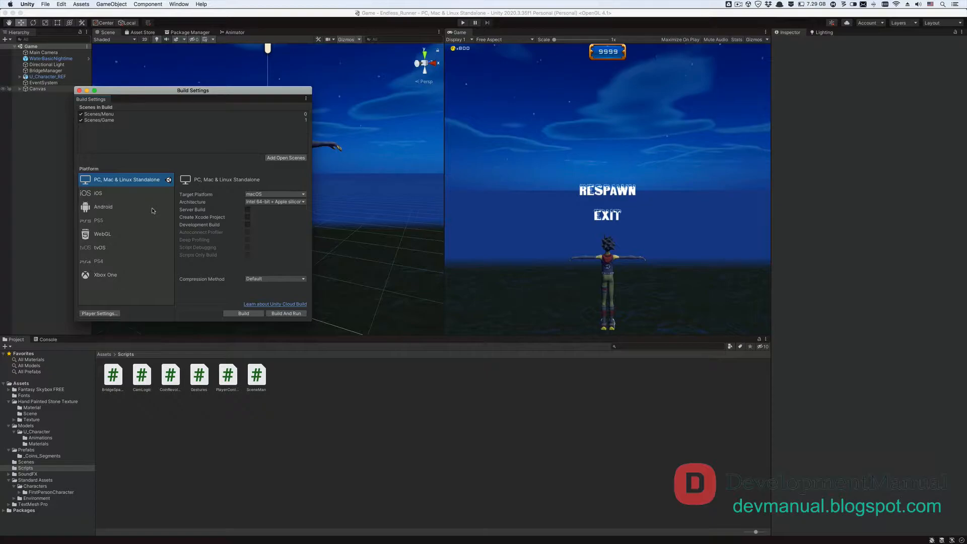
Step: Select Android in the Platform list and switch the project to it
click(103, 206)
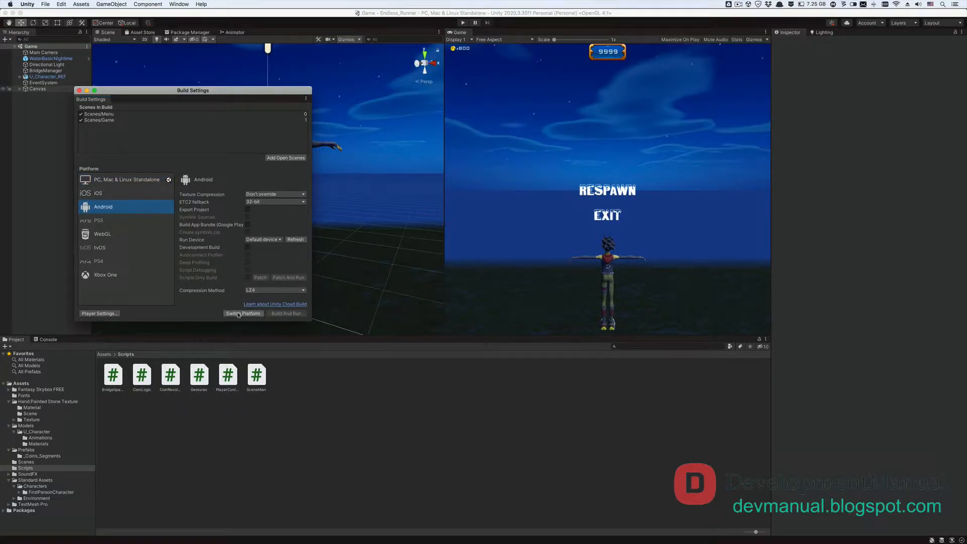
click(242, 313)
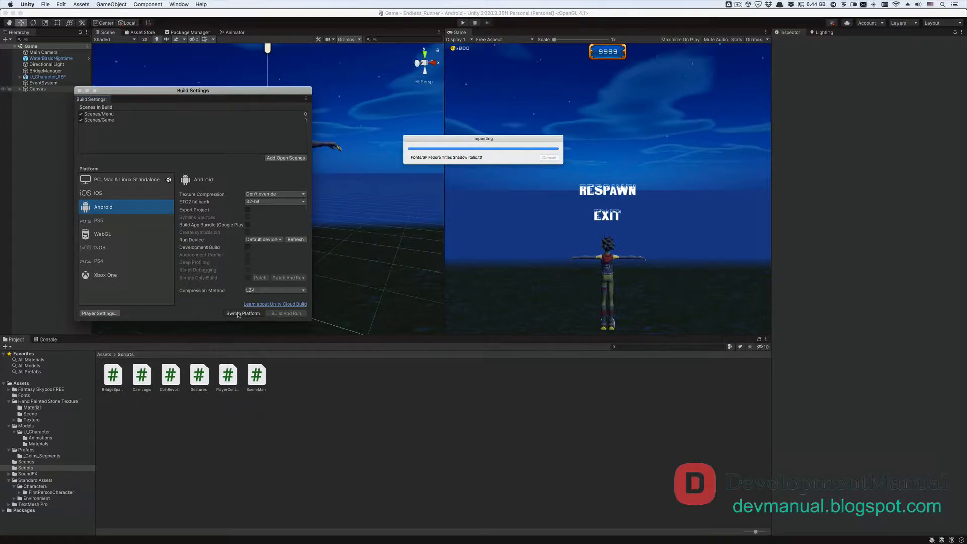
click(243, 314)
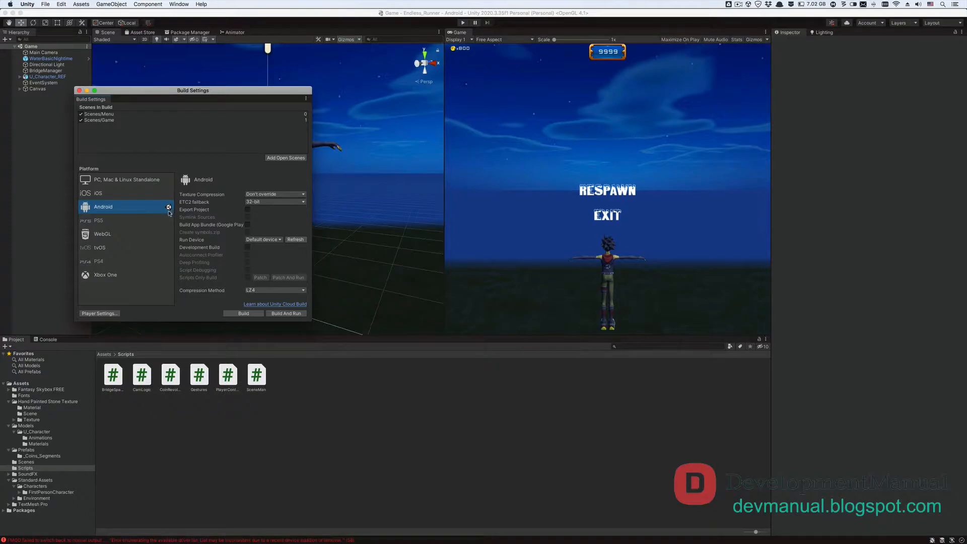
mouse_move(123, 216)
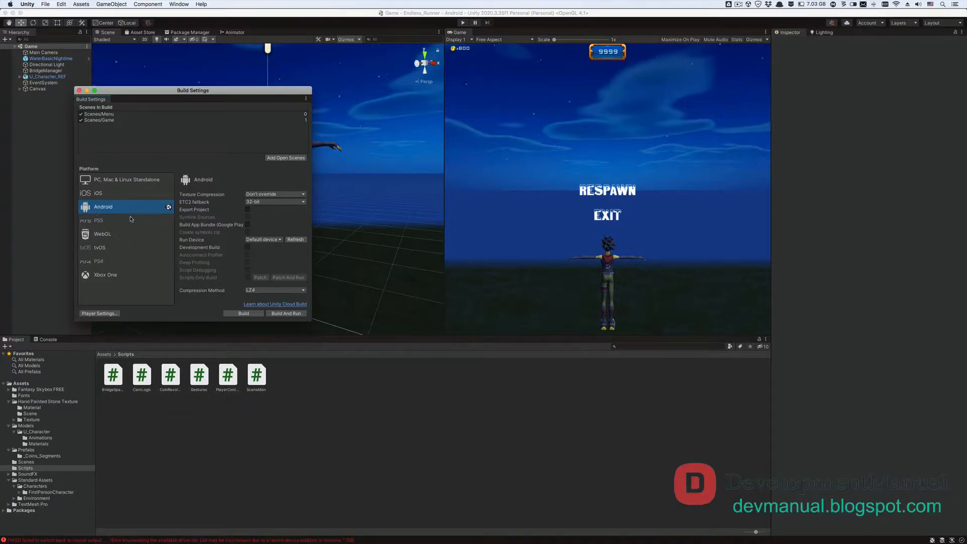
mouse_move(247, 249)
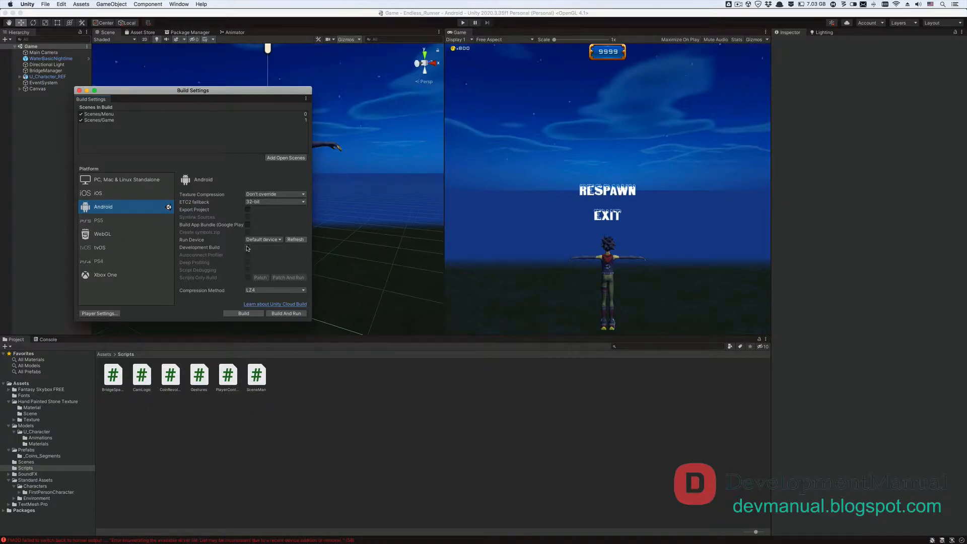
mouse_move(122, 312)
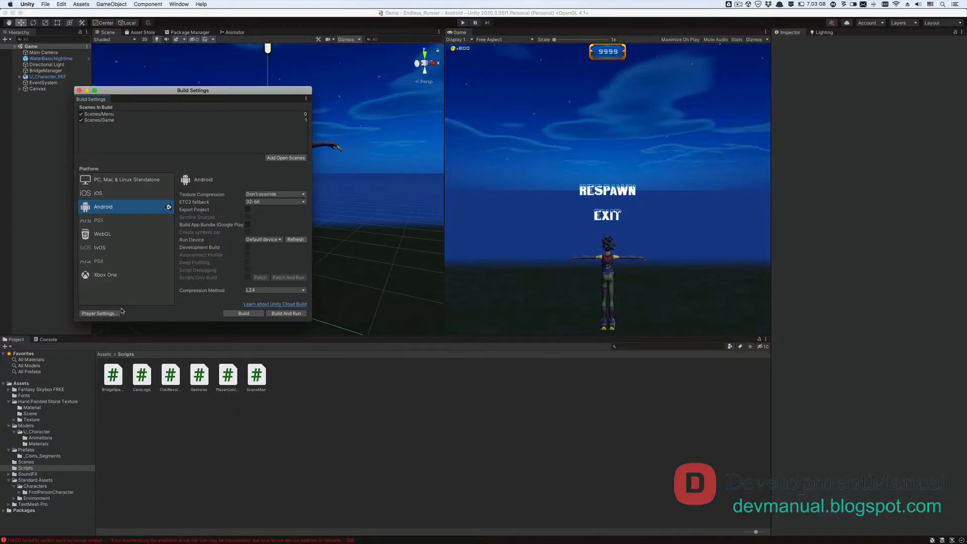
Step: In Player Settings, enter product name TempleRun_Clone and company com.udemy.templerun_clone
click(98, 313)
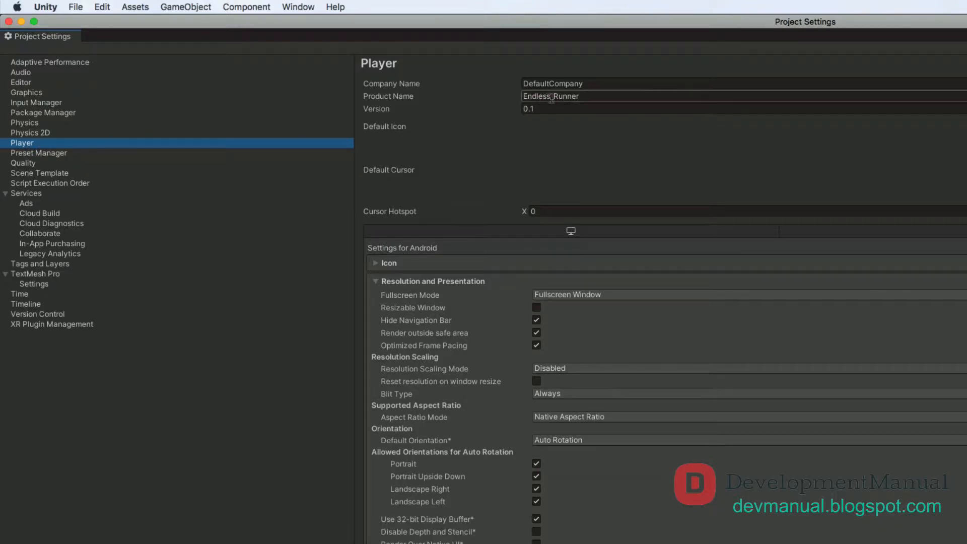
double_click(550, 96)
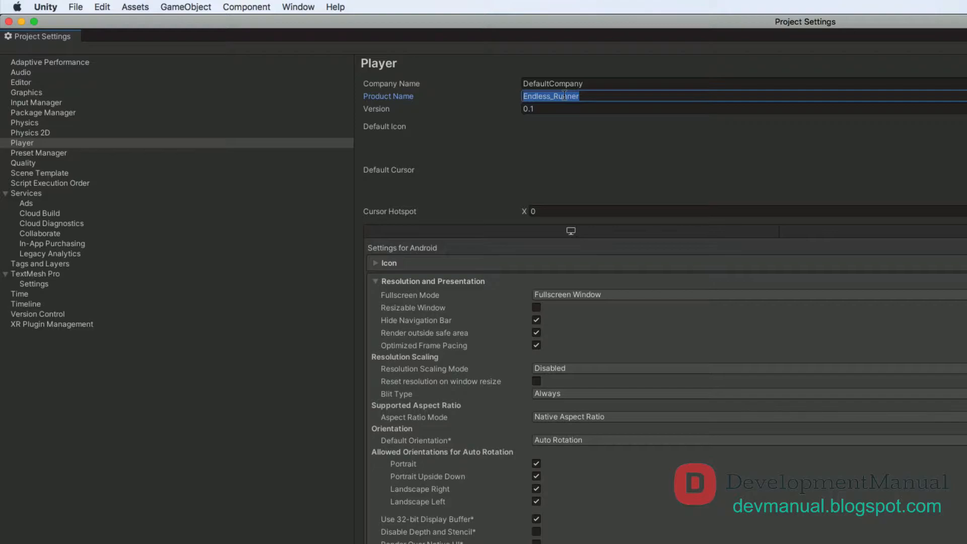
text(TempleRun_Clone)
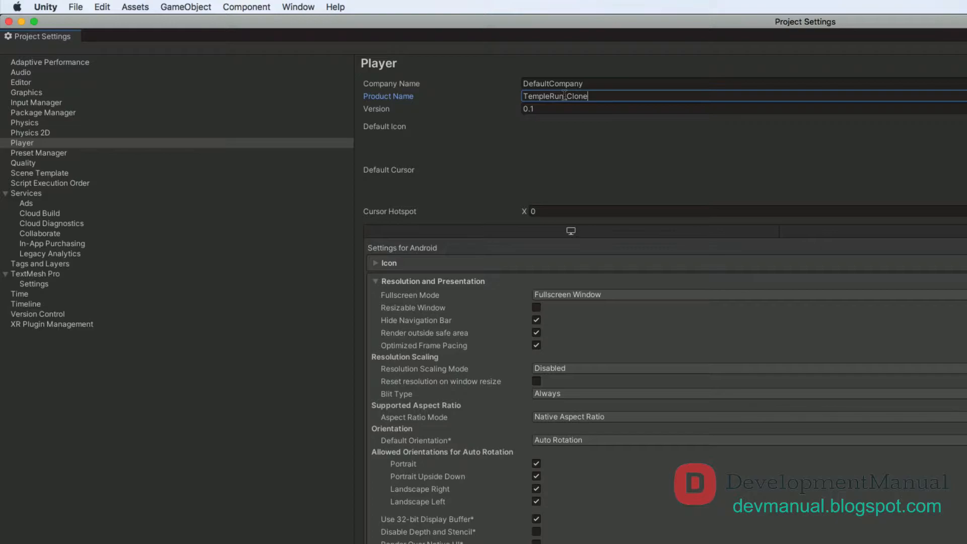
click(553, 83)
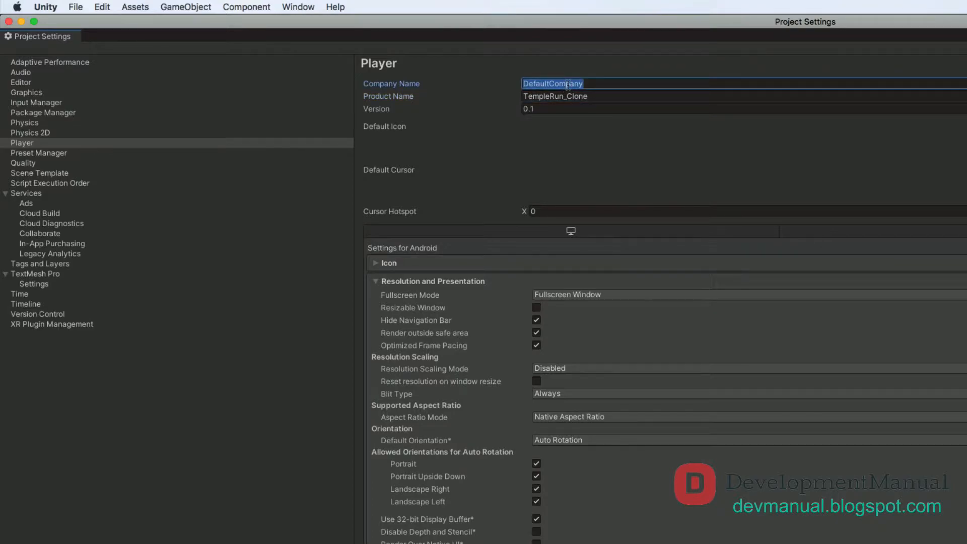
text(com.udemy.)
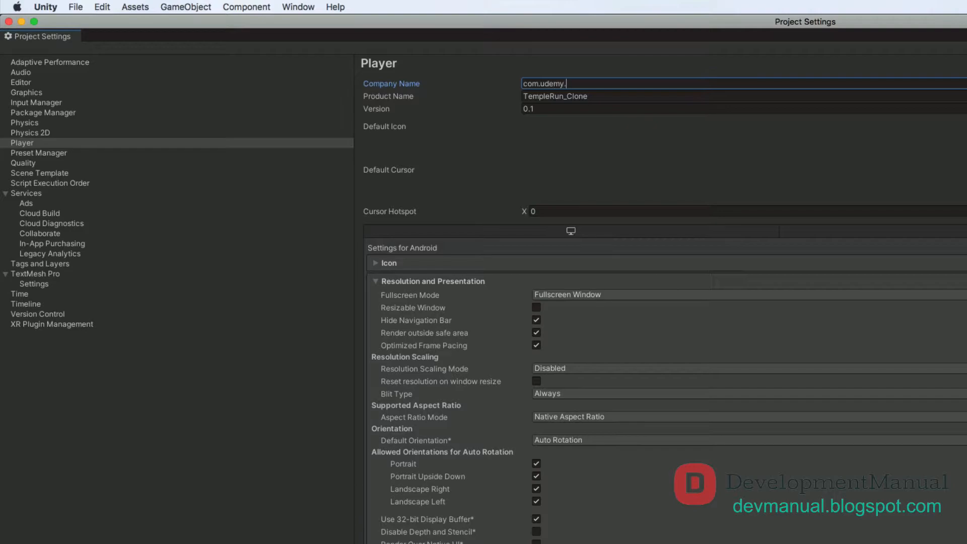
text(templerun_clone)
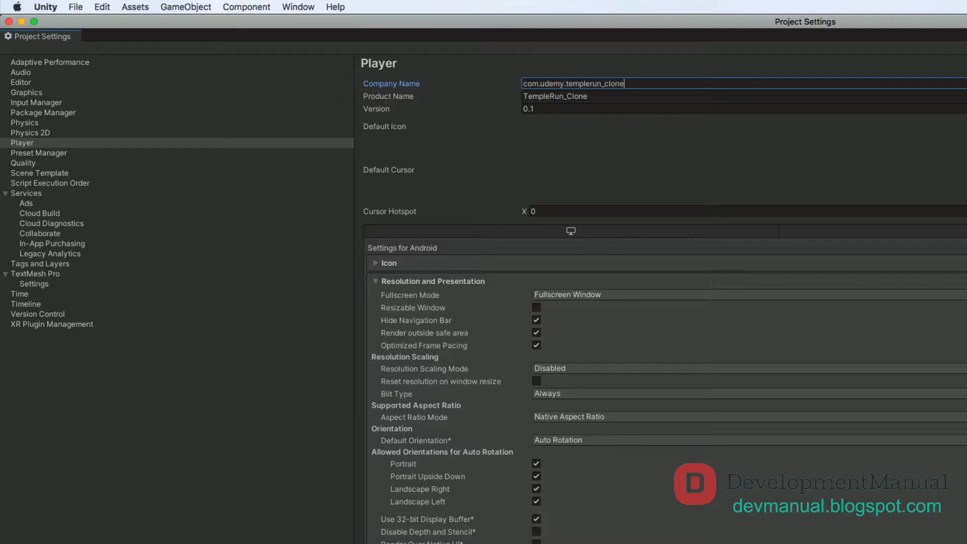
mouse_move(509, 97)
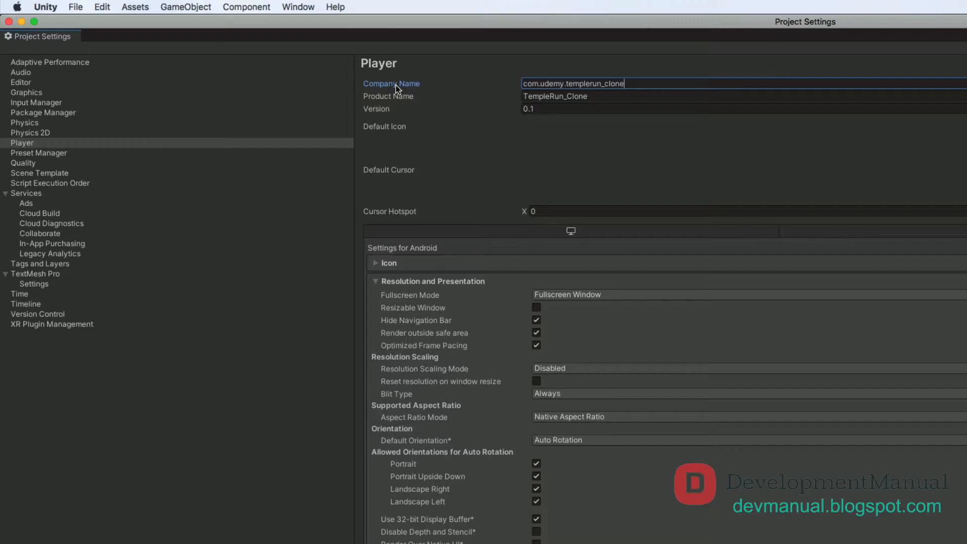
mouse_move(487, 101)
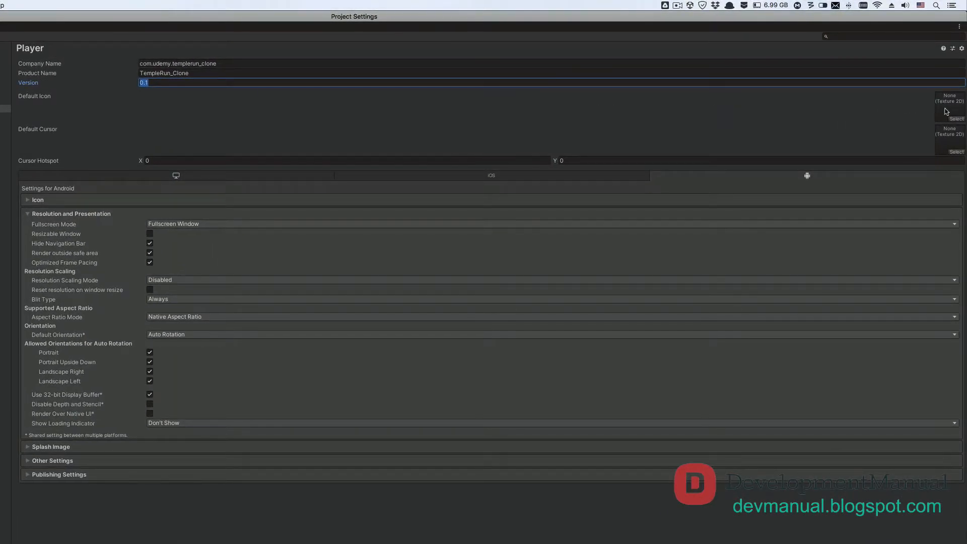
click(957, 118)
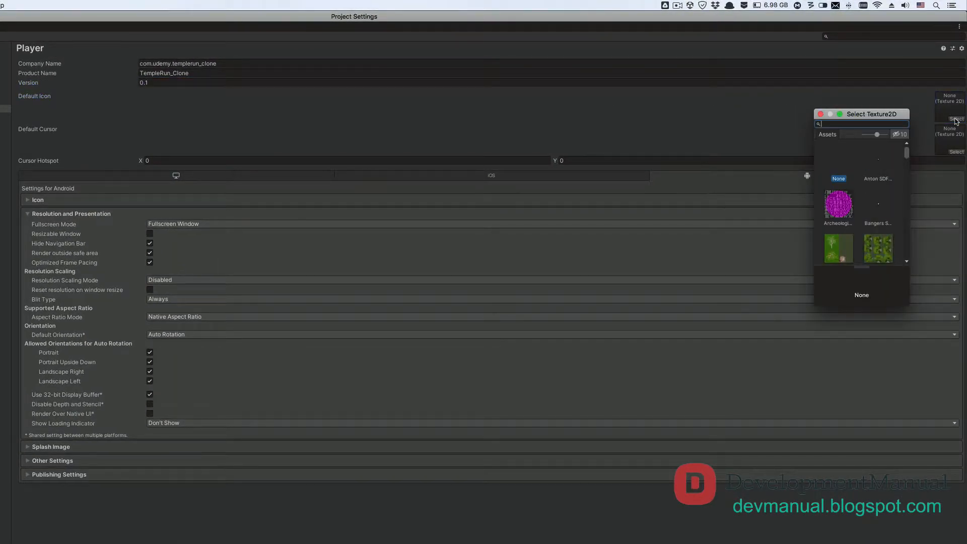
mouse_move(853, 188)
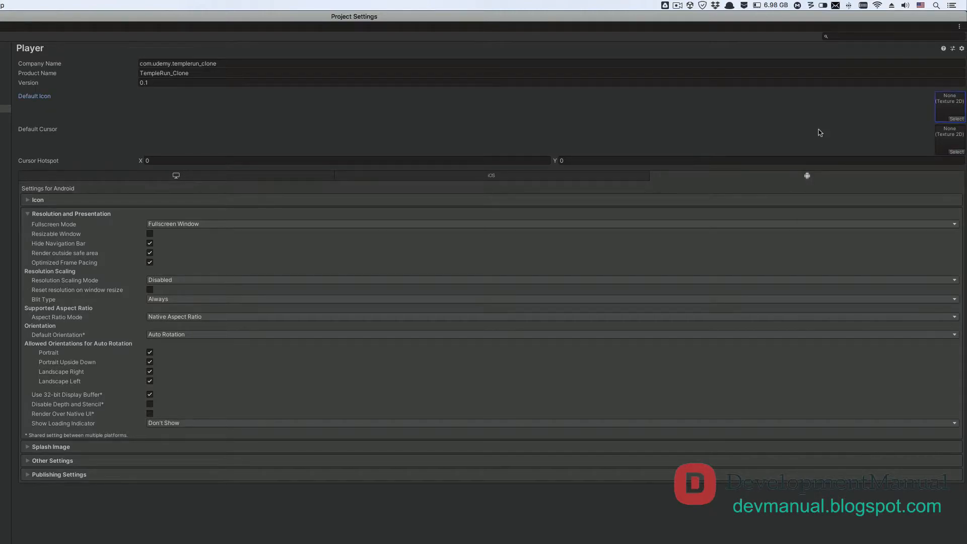
mouse_move(808, 176)
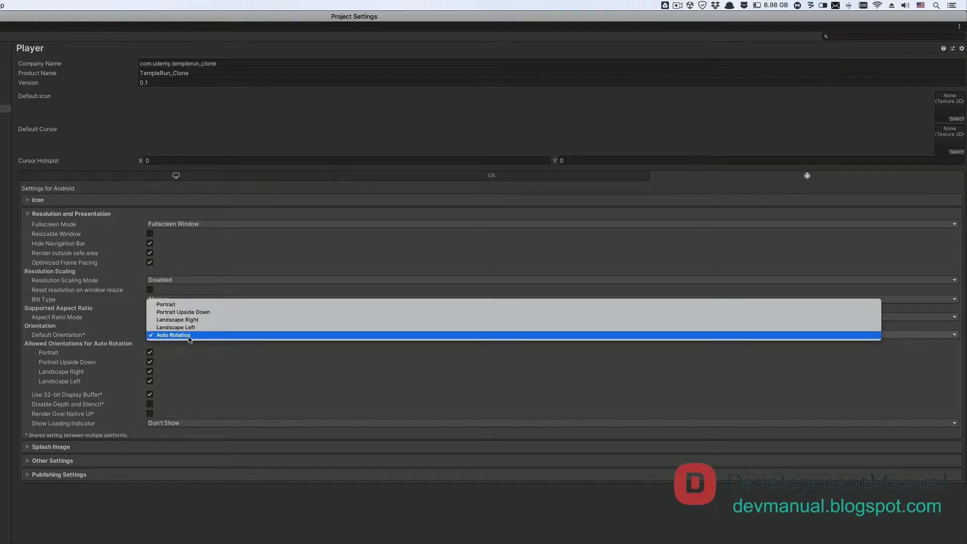
Step: Keep Auto Rotation as the Android default orientation
click(176, 327)
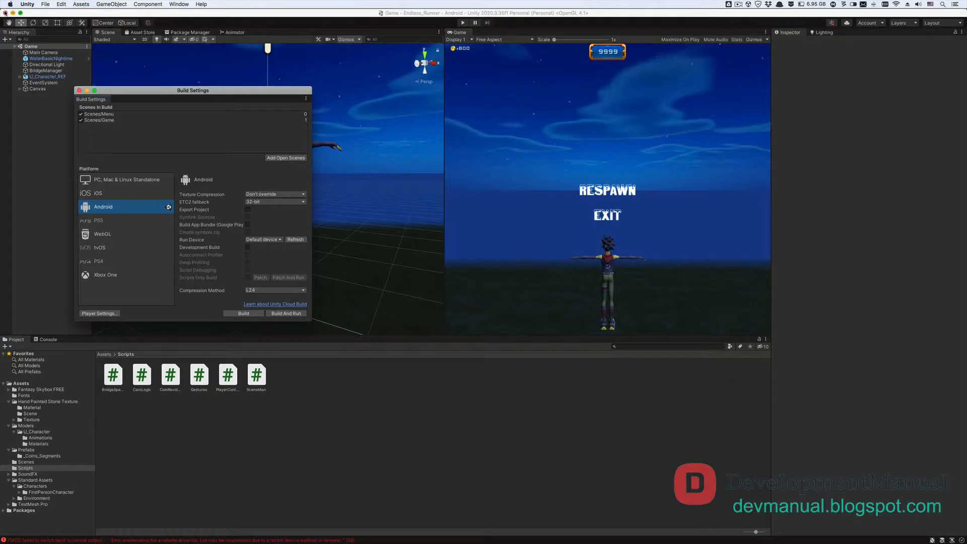
mouse_move(121, 179)
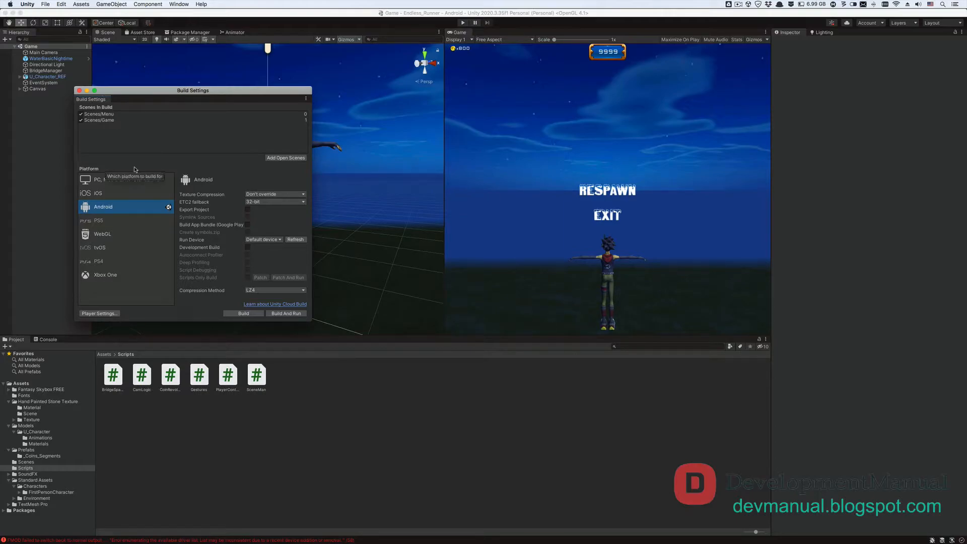
mouse_move(125, 209)
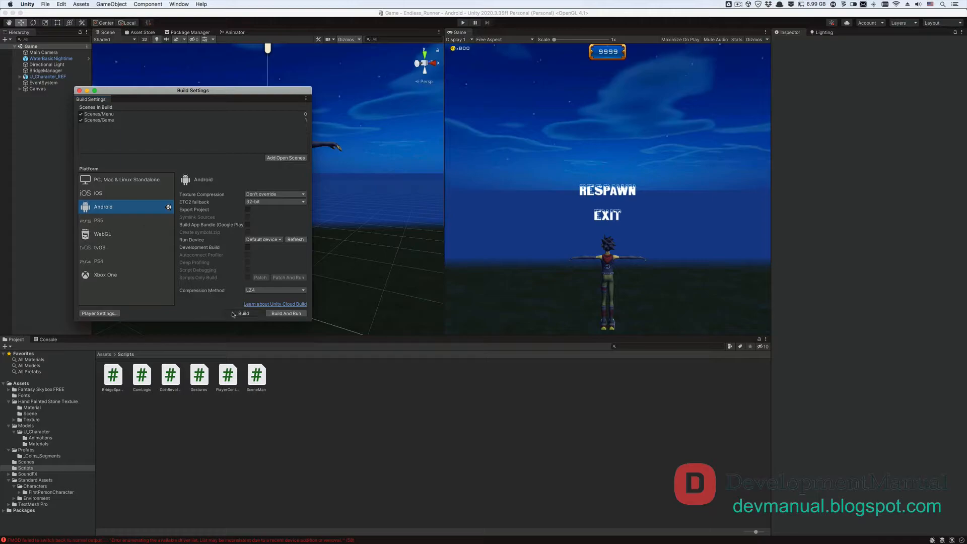
Step: Build the Android package TempleRunClone_Install into a new Desktop 'build' folder
click(243, 313)
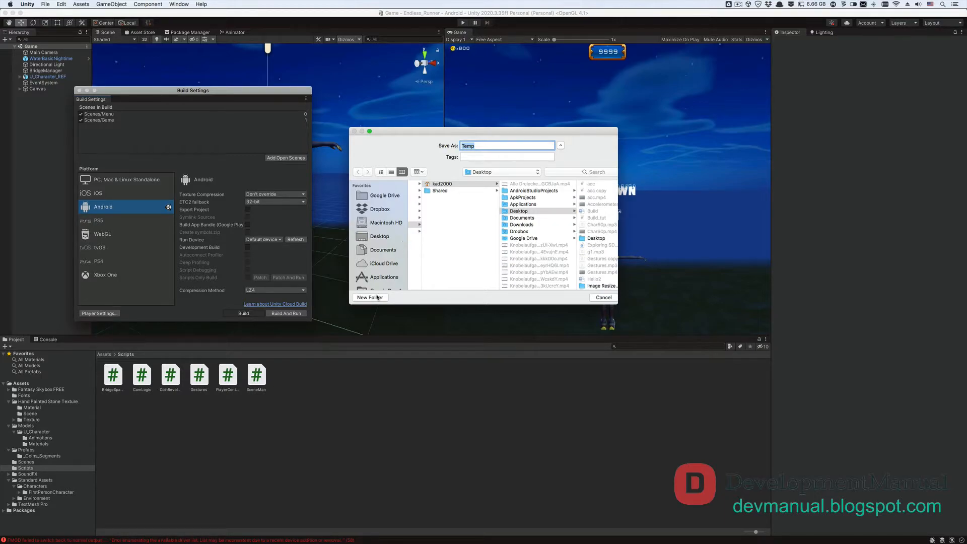
click(369, 298)
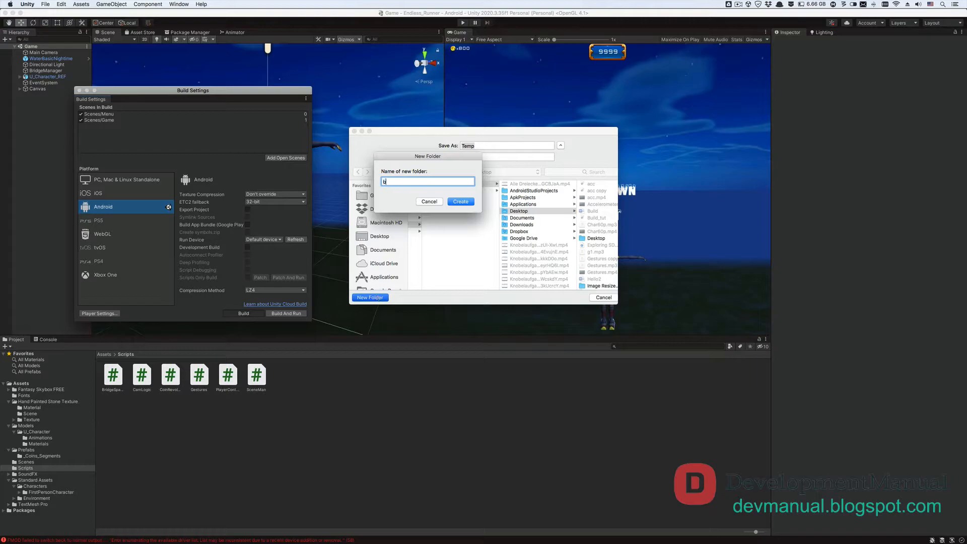
click(460, 202)
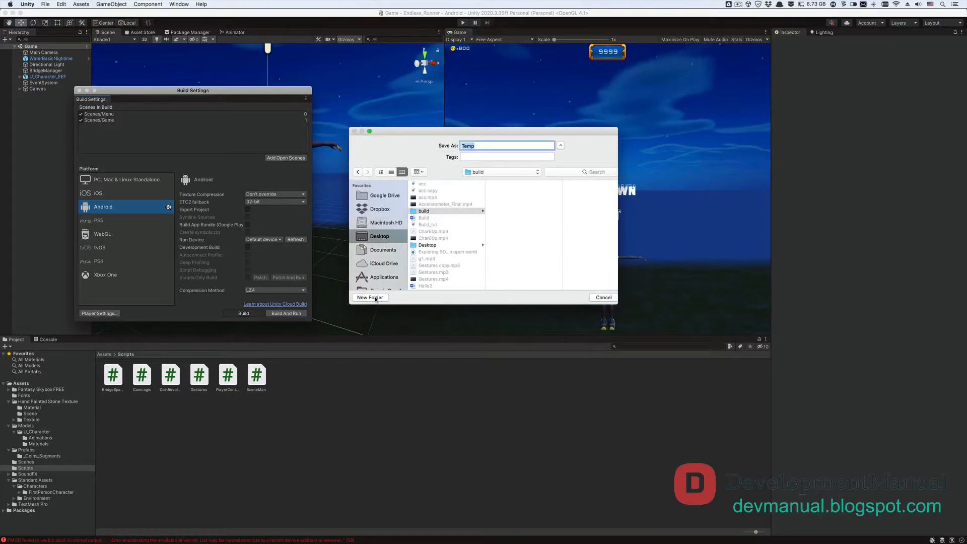
text(TempleRunClone_Install)
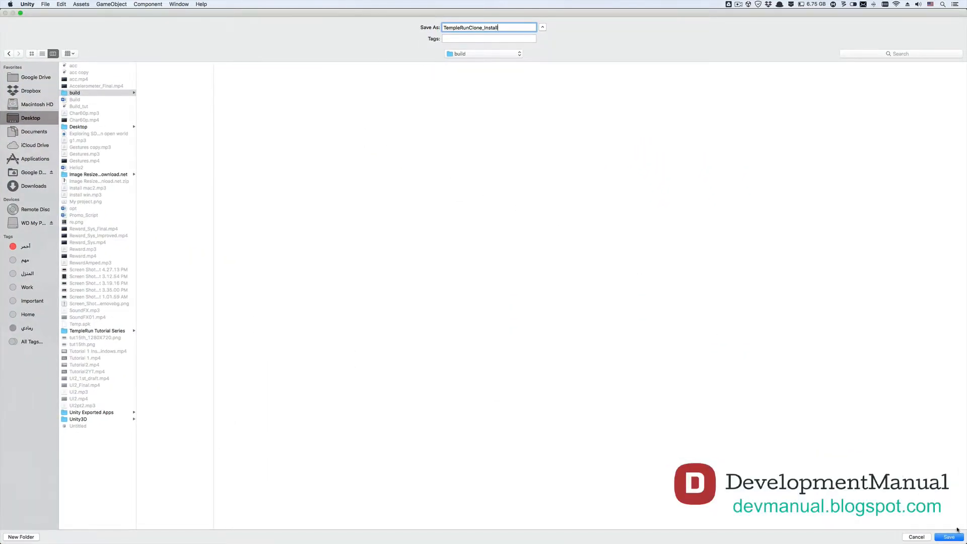
click(948, 537)
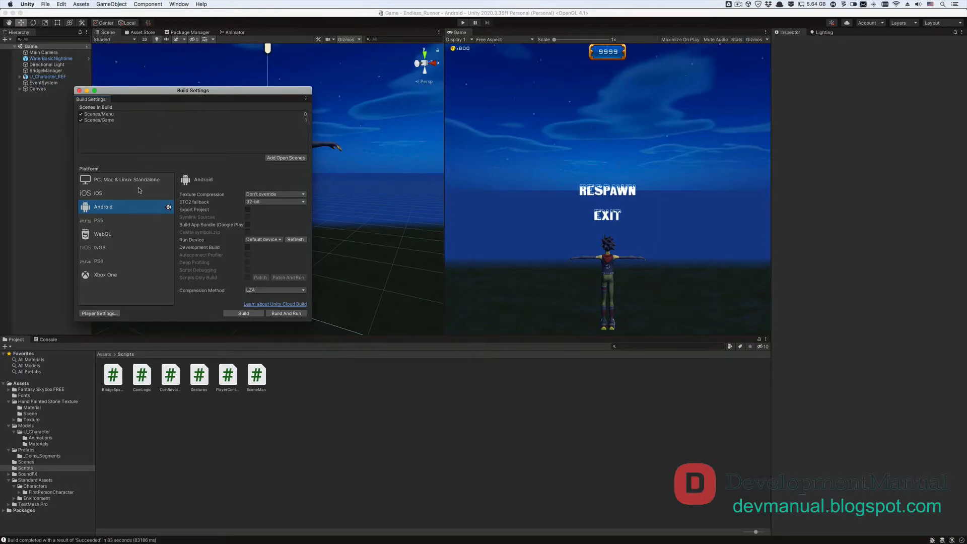
Step: Select iOS in the Platform list and switch the project to it
click(97, 192)
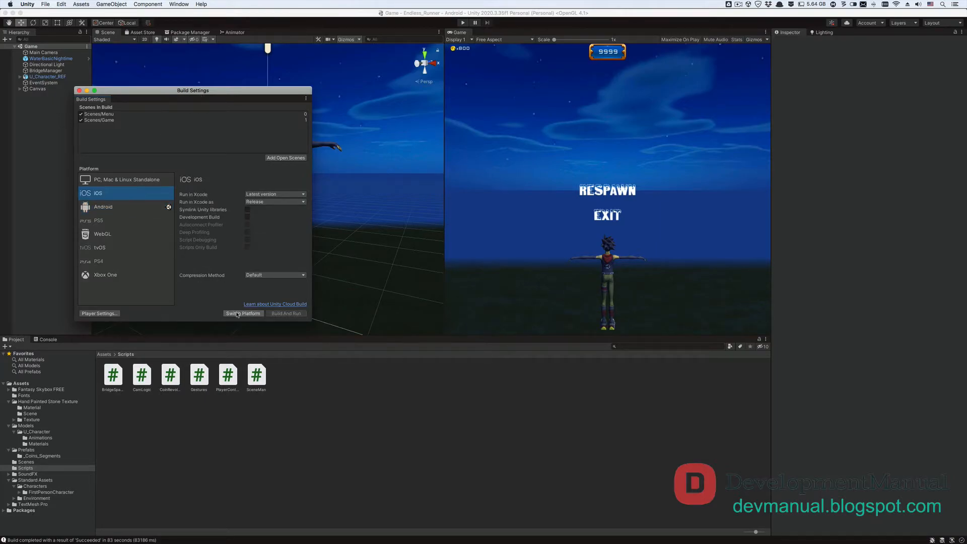
click(243, 314)
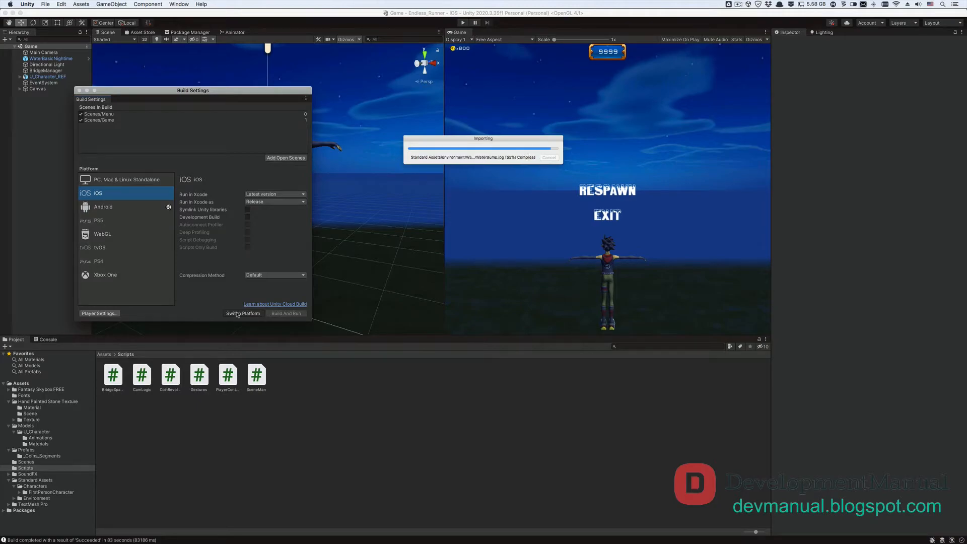
click(242, 313)
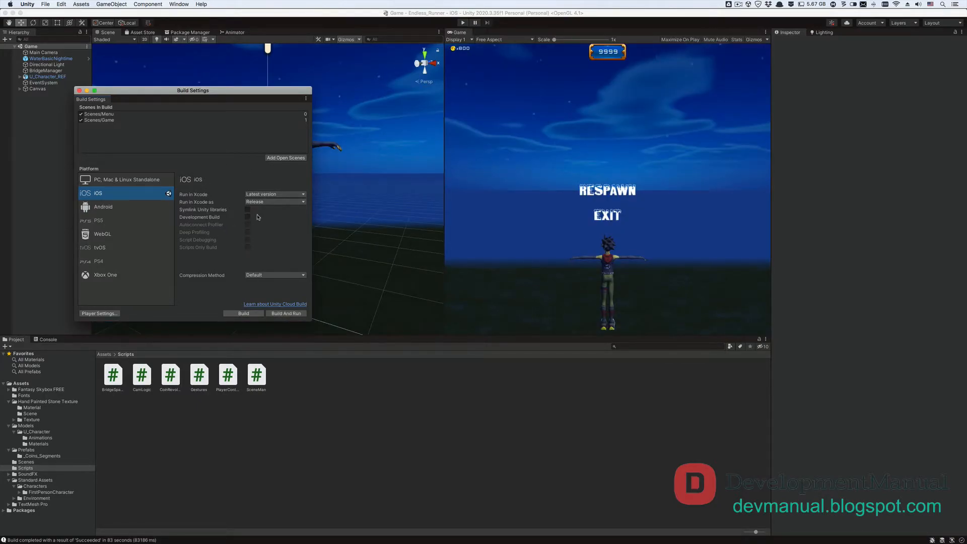
Step: In iOS Player Settings, keep Landscape Left as the default orientation
click(99, 313)
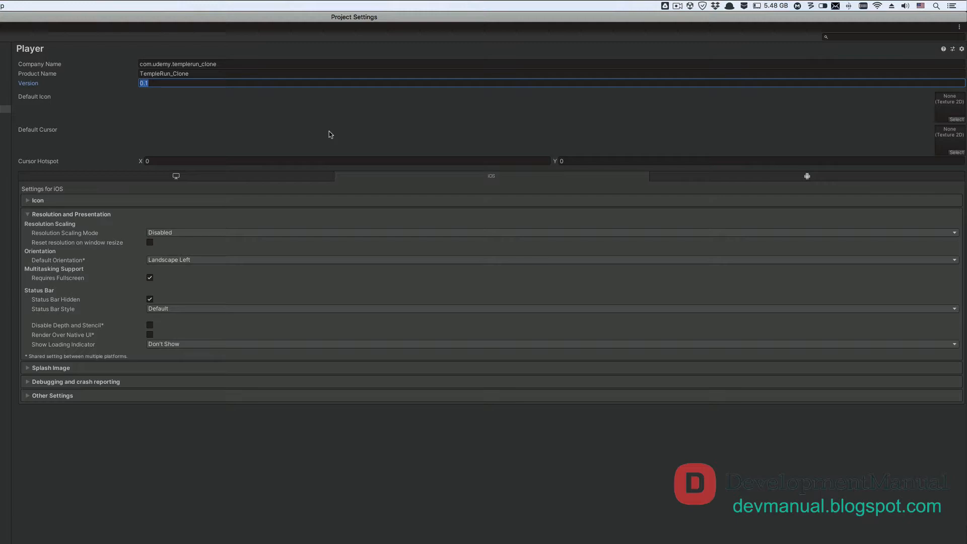
mouse_move(491, 175)
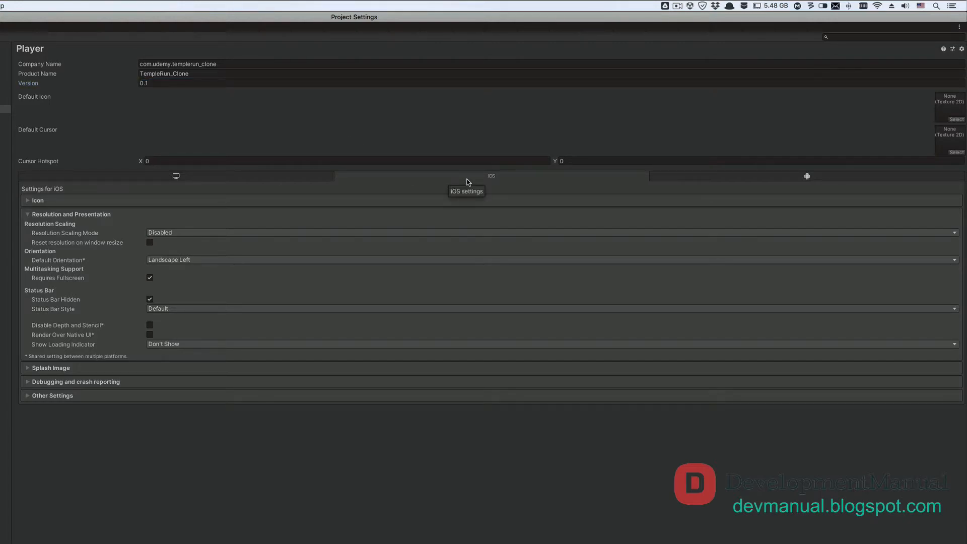
mouse_move(90, 214)
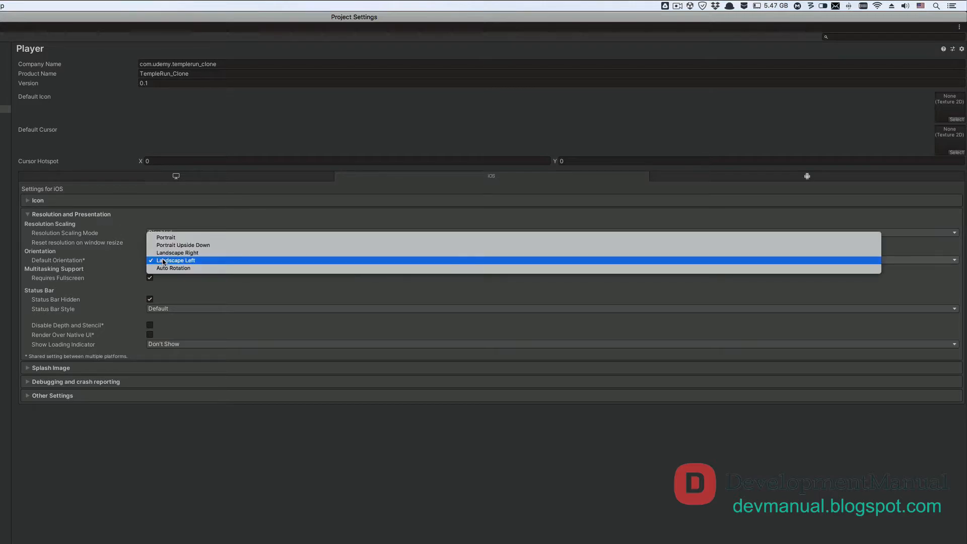
click(175, 260)
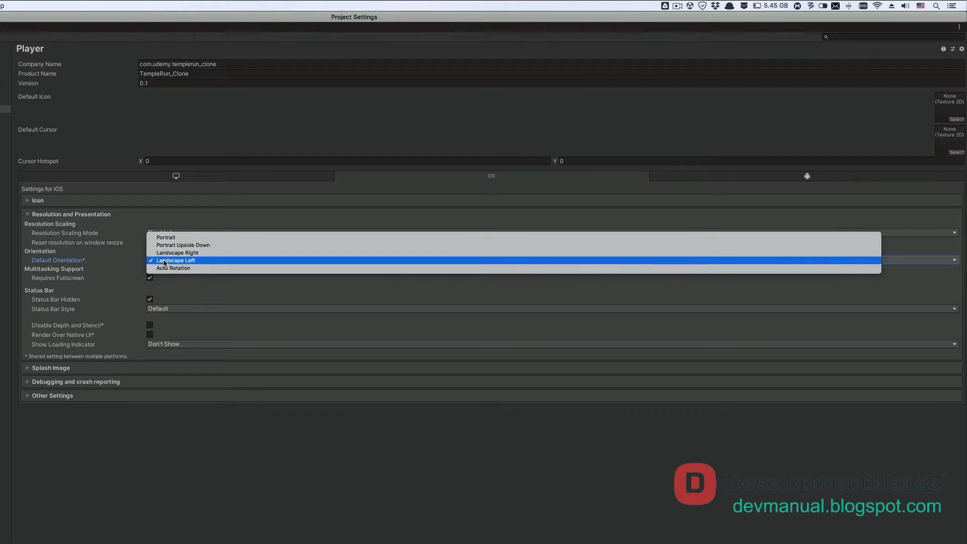
mouse_move(173, 267)
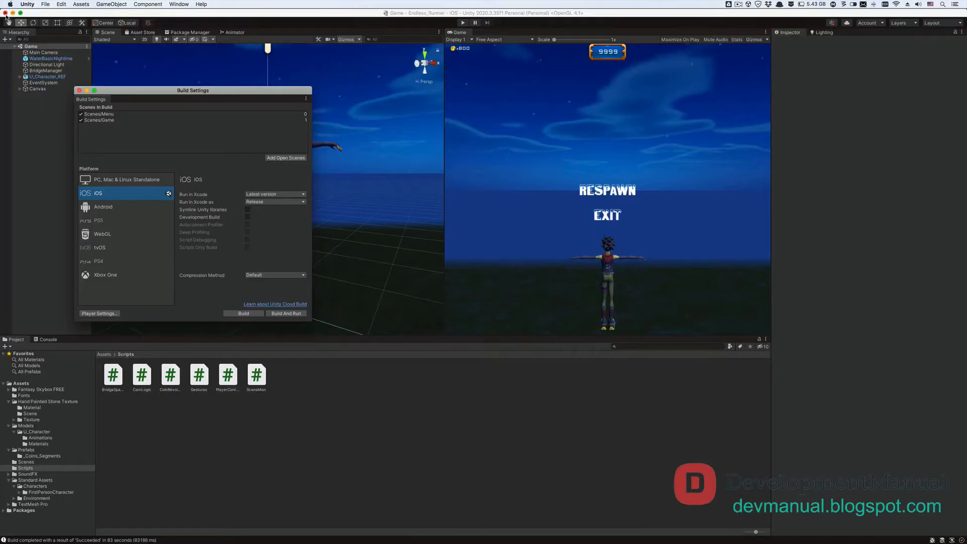
mouse_move(192, 96)
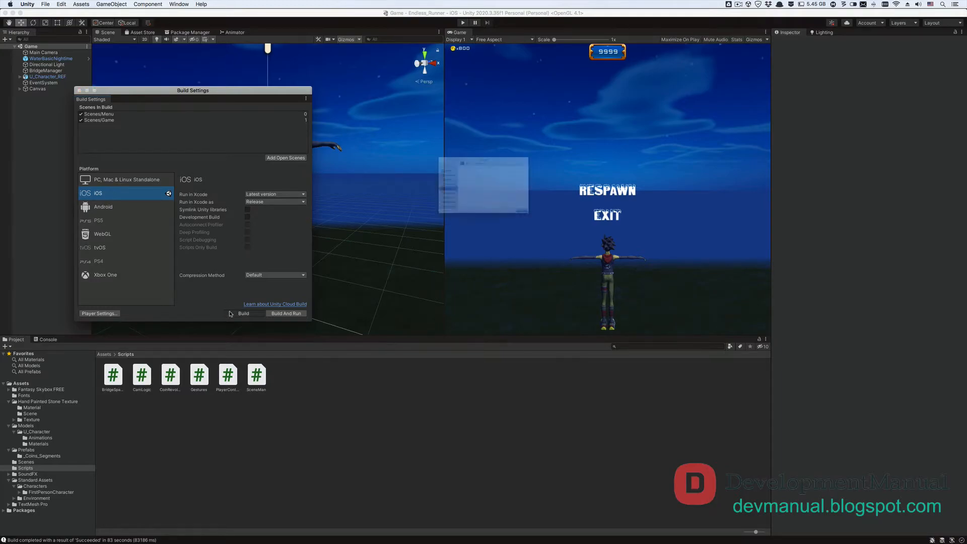
Step: Build the iOS Xcode project into a new build-ios folder
click(242, 313)
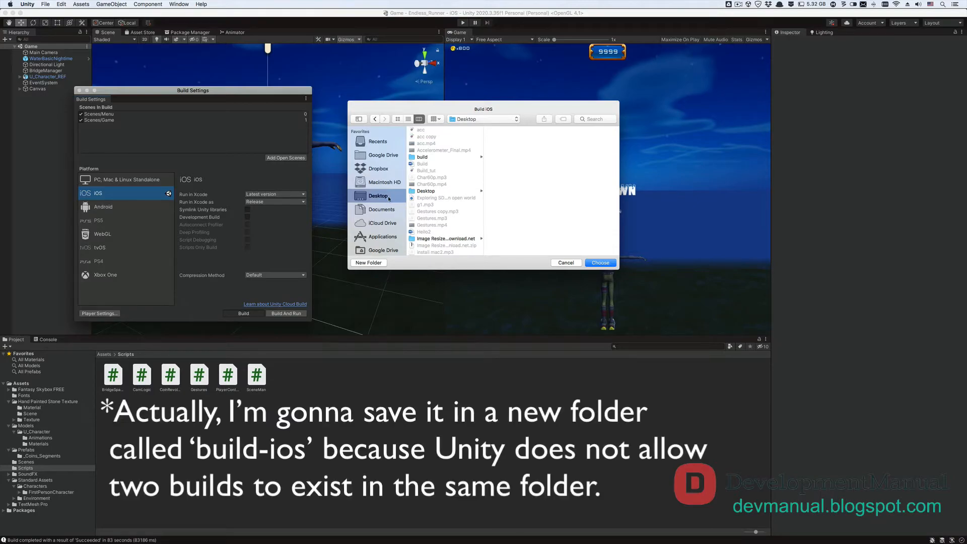
click(368, 262)
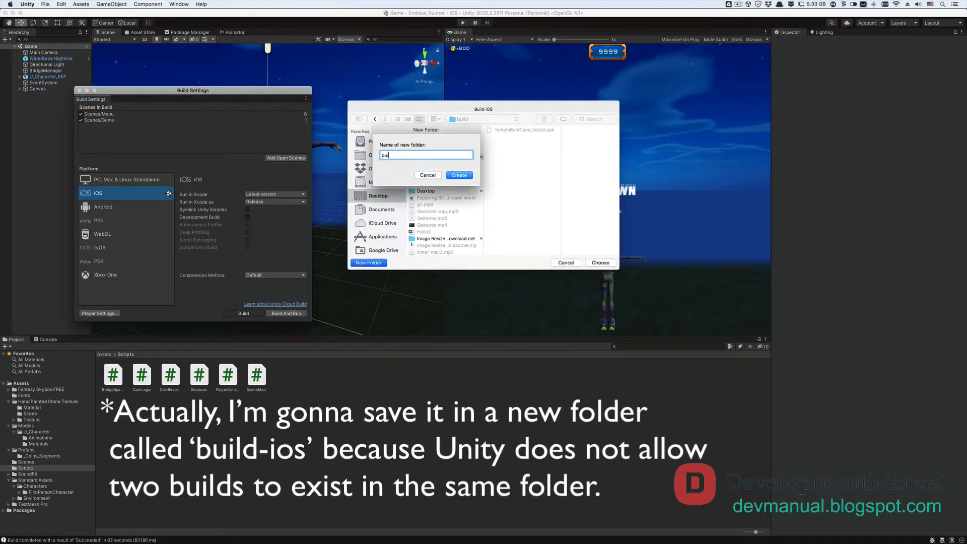
click(459, 175)
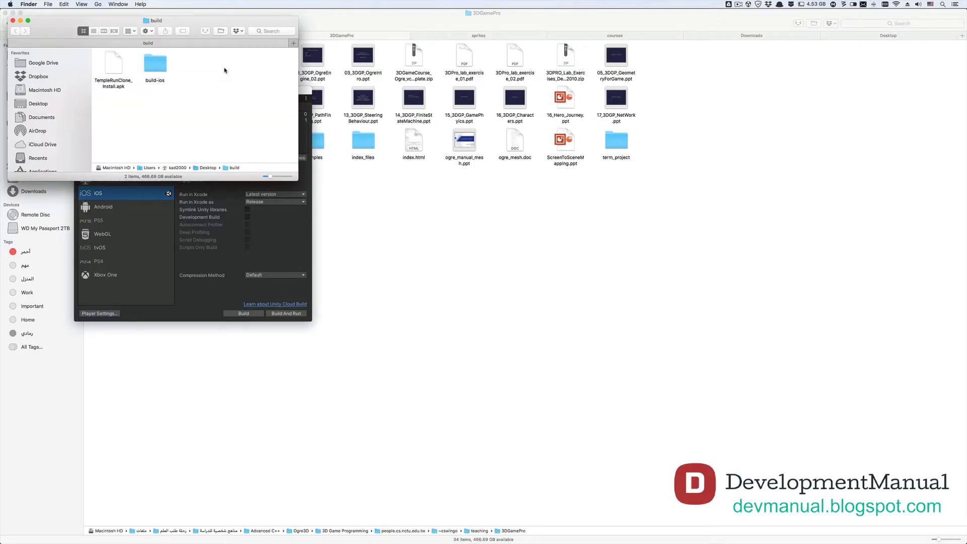
Step: In Finder list view, expand build-ios and highlight the .apk and Xcode project
click(94, 30)
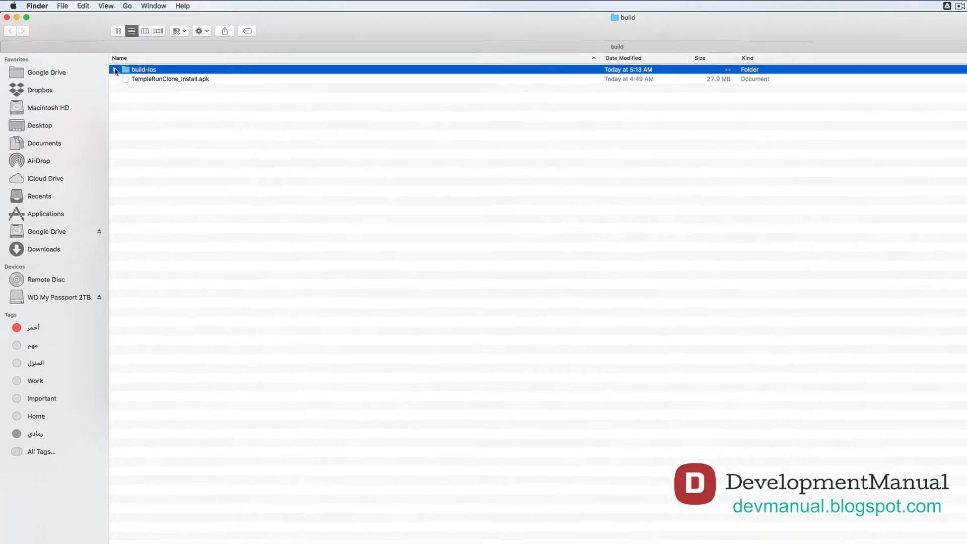
click(116, 70)
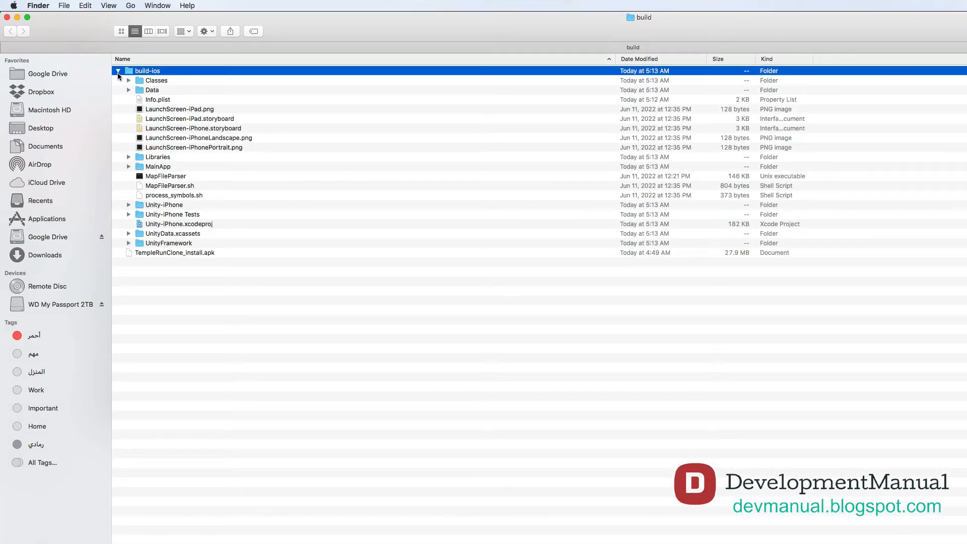
click(175, 253)
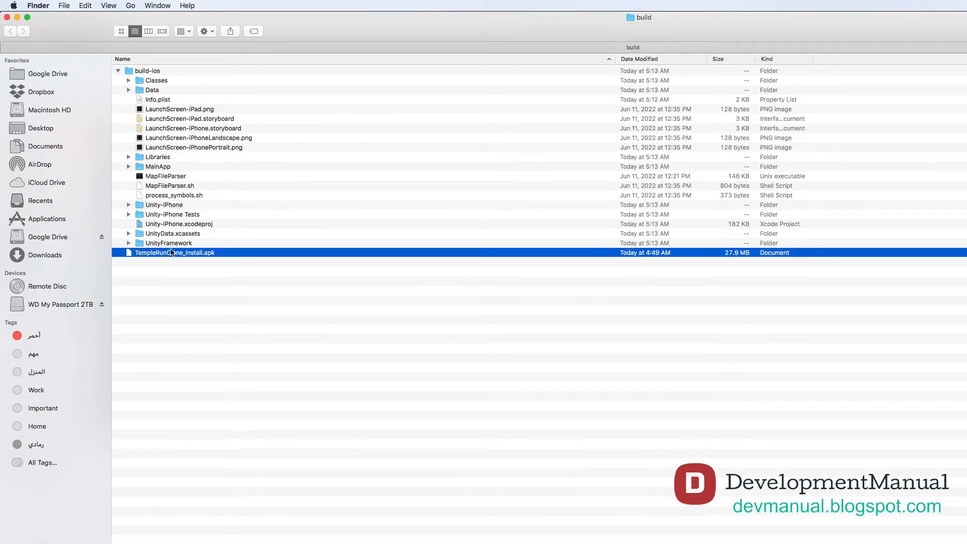
mouse_move(170, 233)
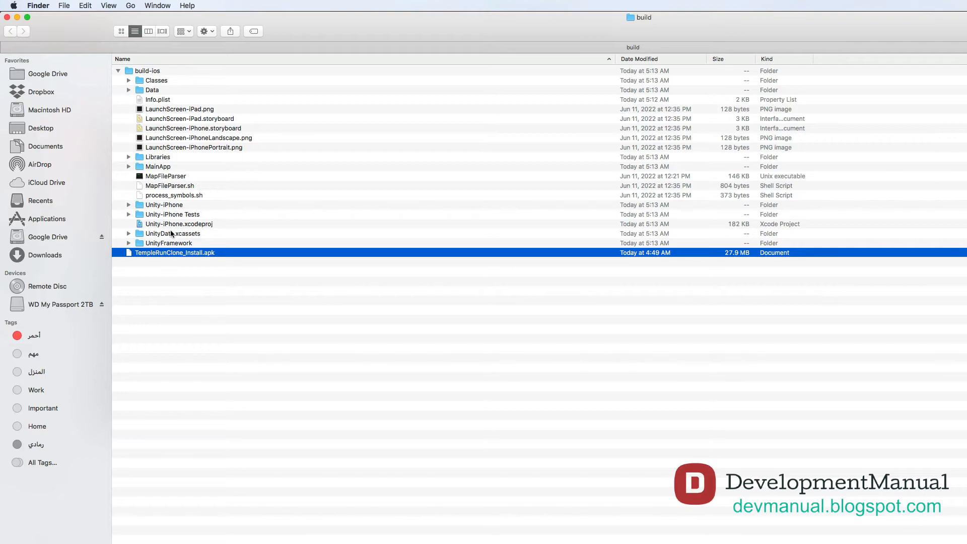
click(179, 223)
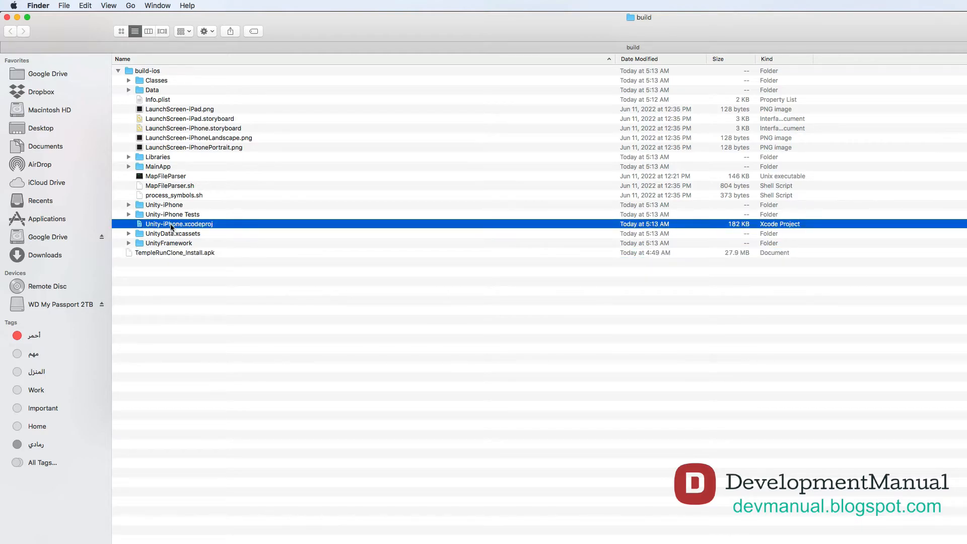
click(175, 252)
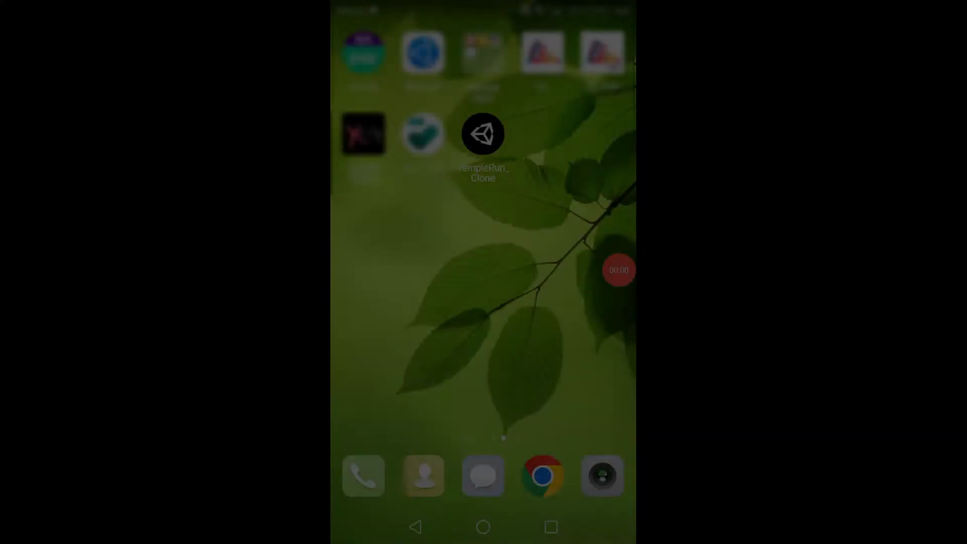
Step: Launch TempleRun_Clone, play a run to 131 with 6 coins, then respawn
click(483, 133)
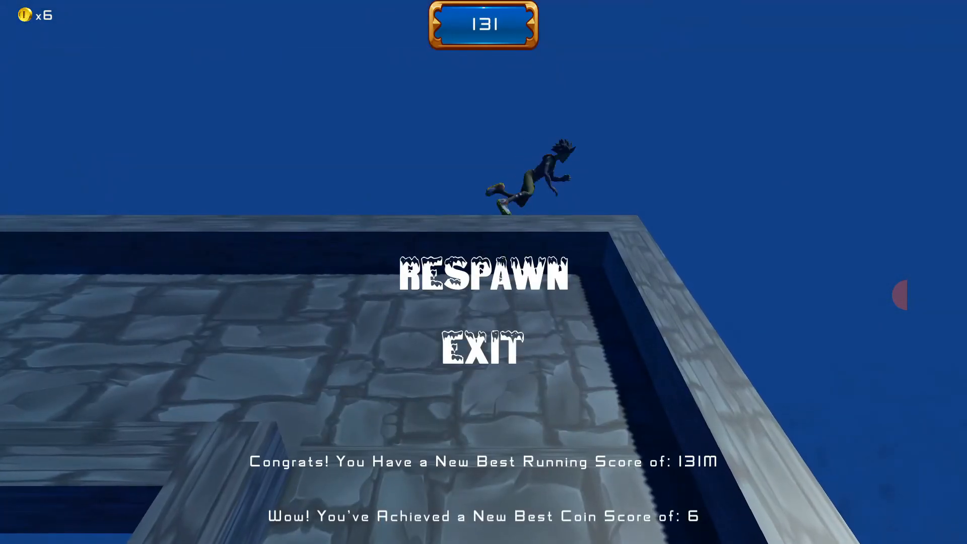
click(484, 275)
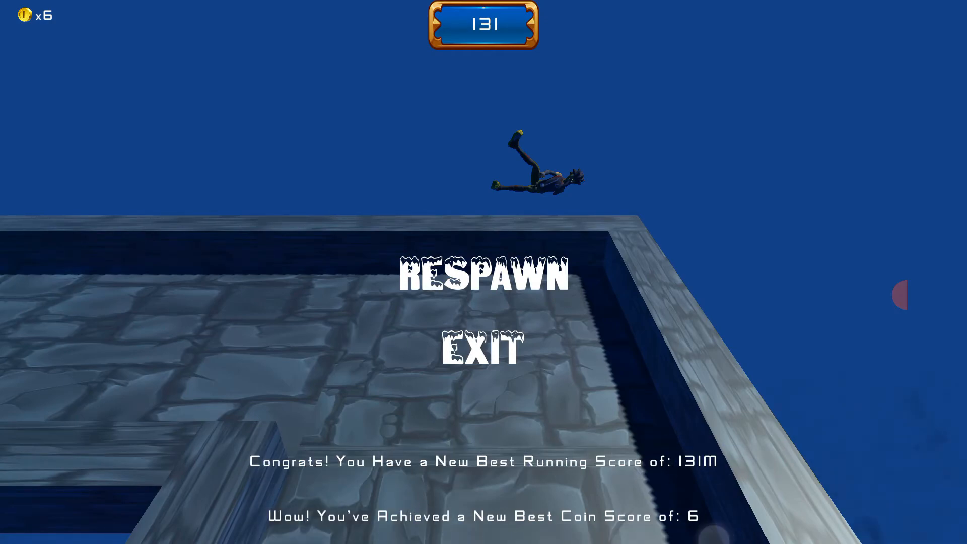
click(481, 275)
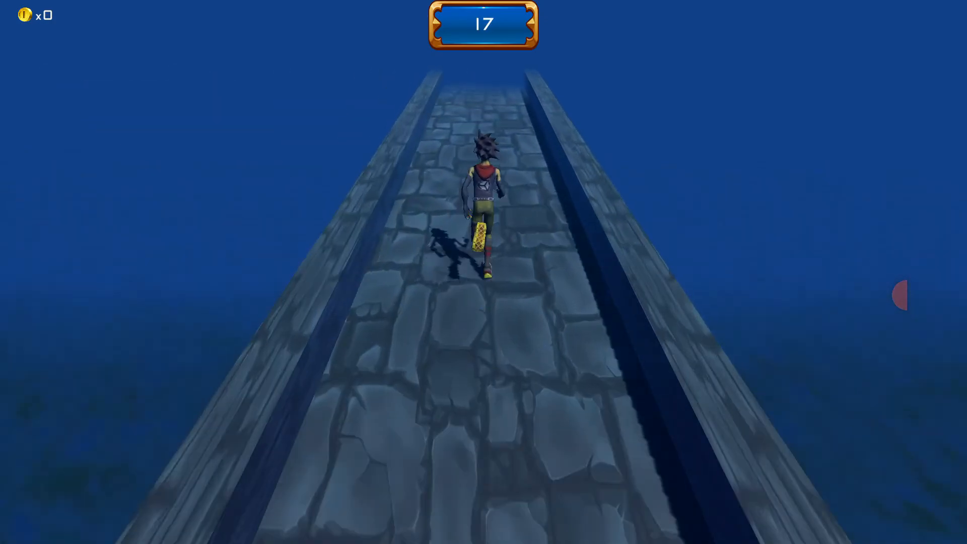